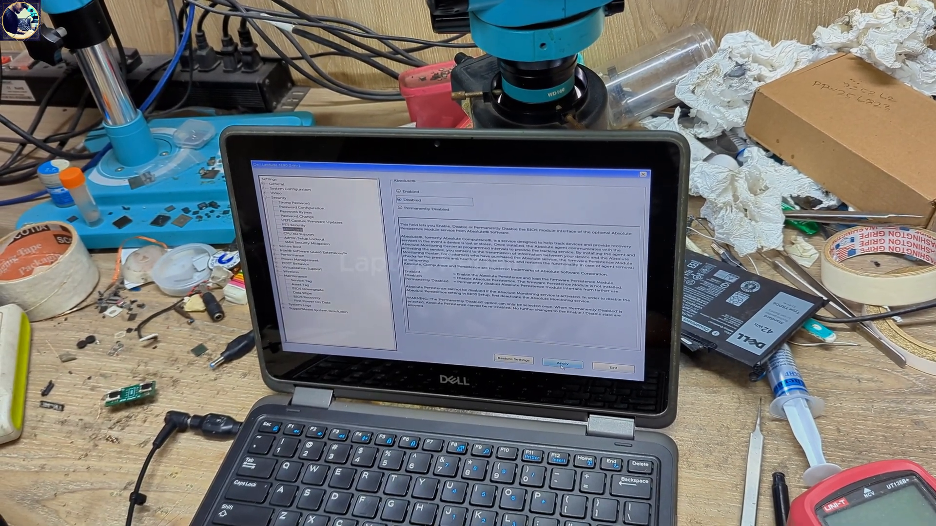
Step: Apply the Disabled Absolute Persistence setting, bringing up the Apply Settings Confirmation dialog
left_click(562, 364)
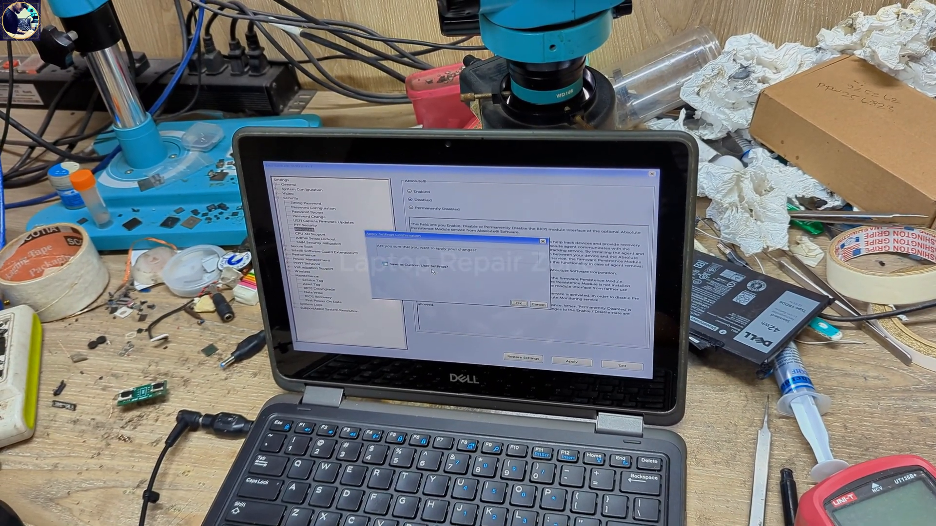